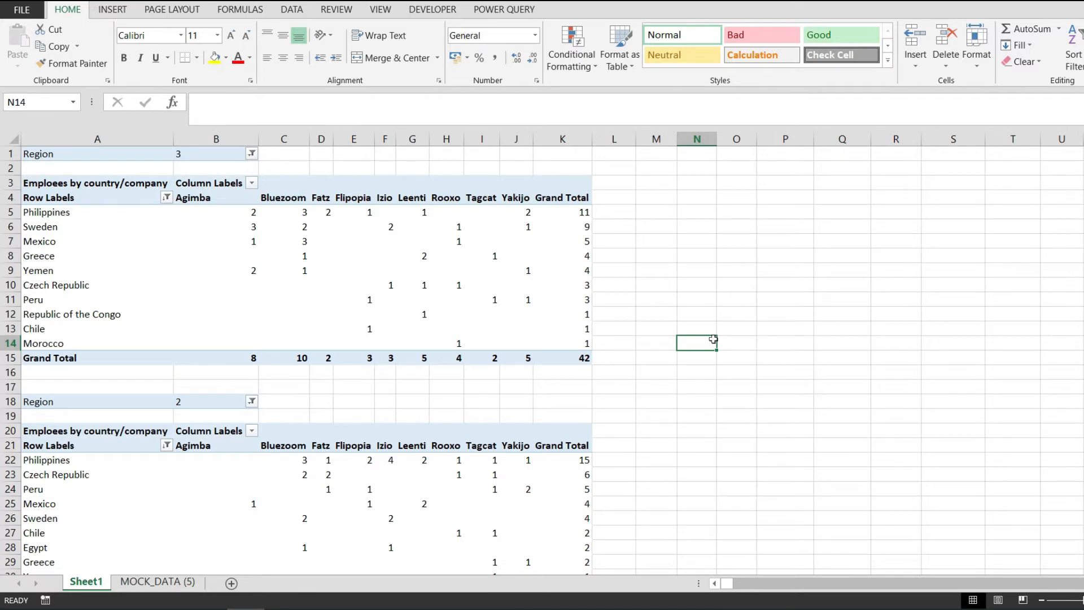
# - Attempt to delete a single value in the Region 3 pivot and dismiss the cannot-change warning
pyautogui.click(445, 285)
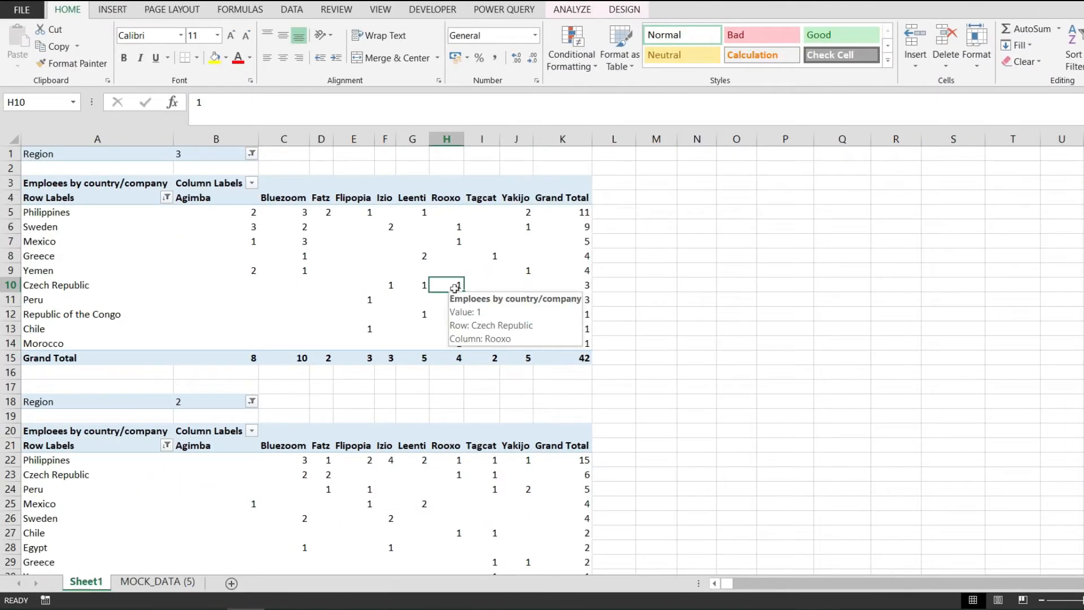
pyautogui.press('Delete')
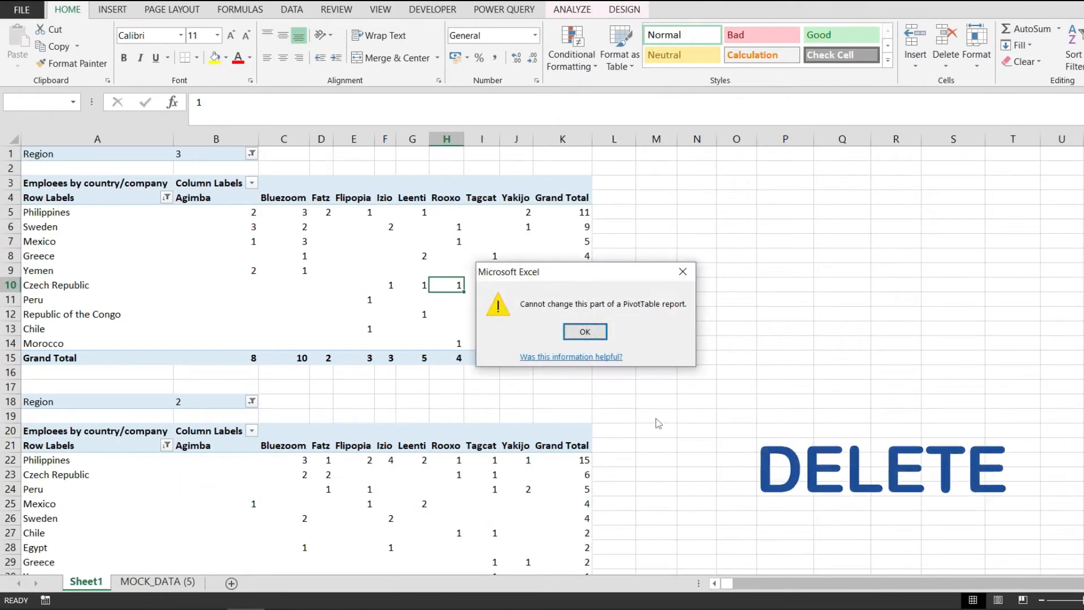
pyautogui.moveTo(553, 334)
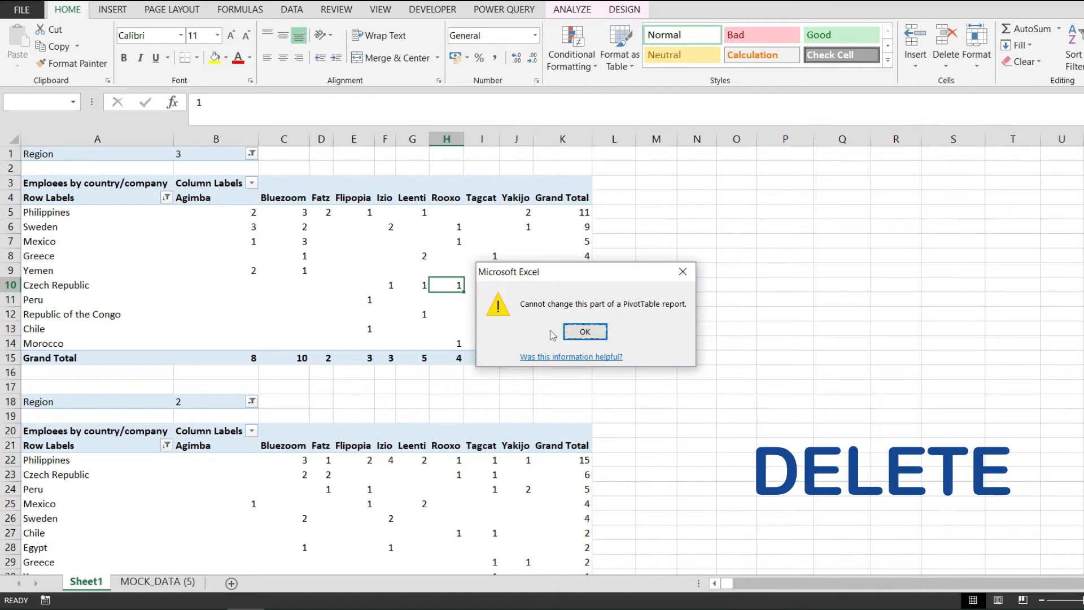
pyautogui.click(585, 332)
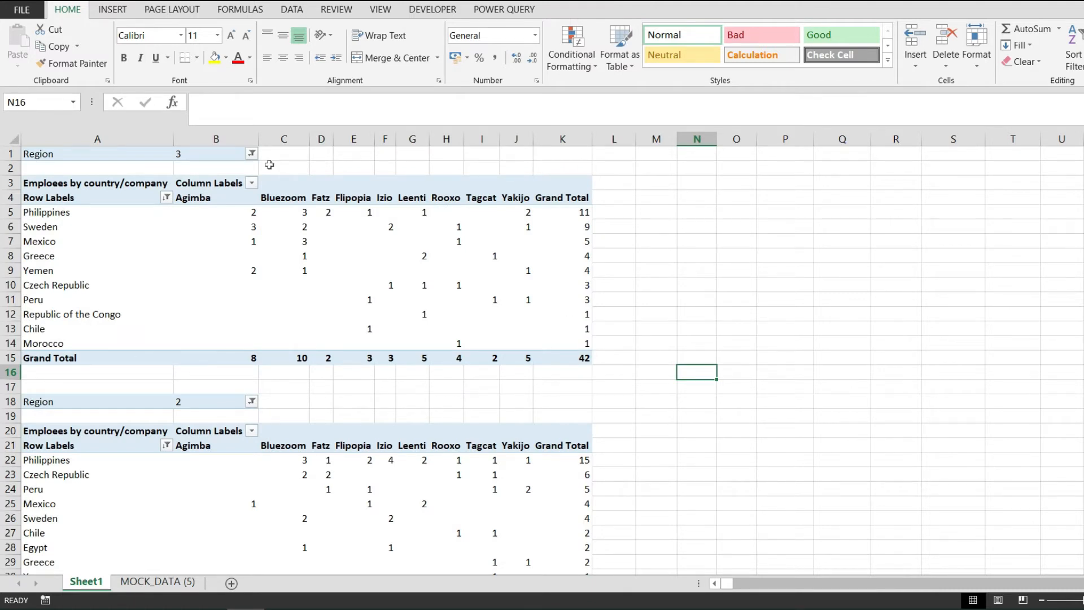
pyautogui.moveTo(498, 318)
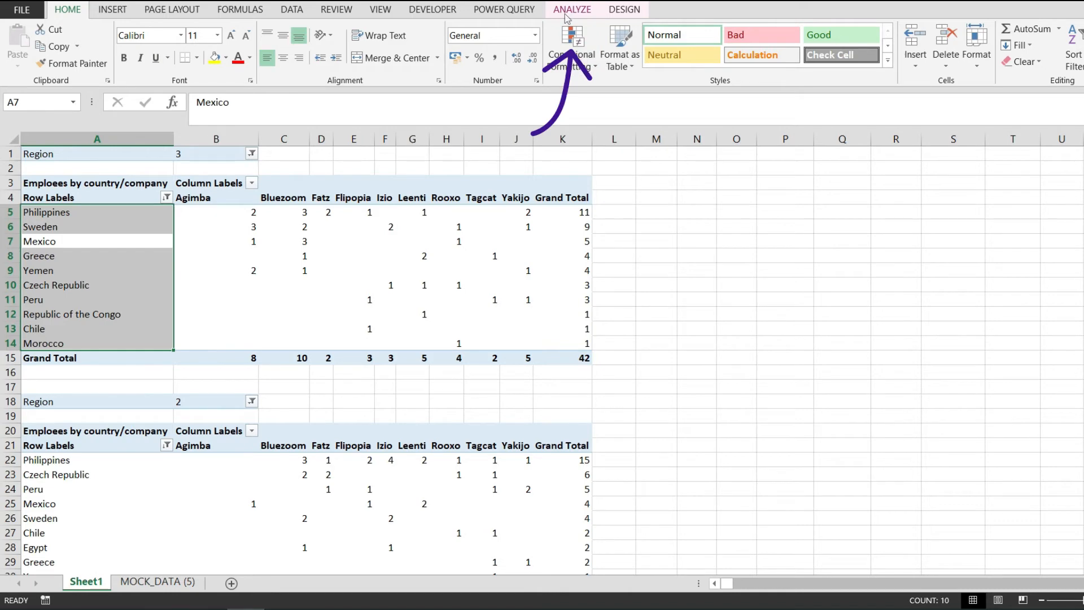
# - Delete the entire Region 3 pivot table via PivotTable Tools, leaving rows 1–15 empty
pyautogui.click(571, 9)
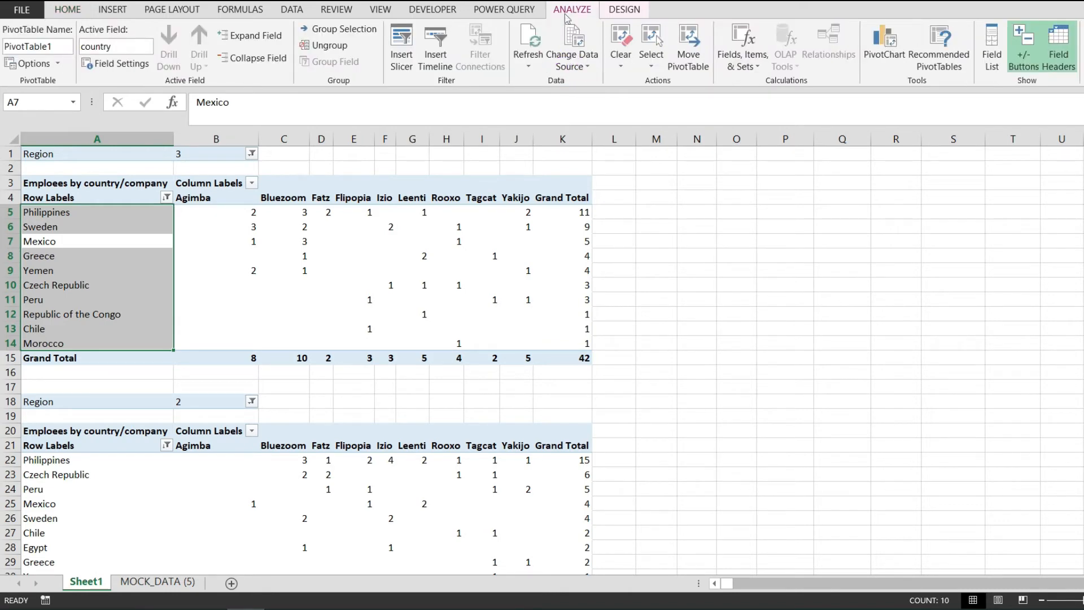
pyautogui.moveTo(663, 66)
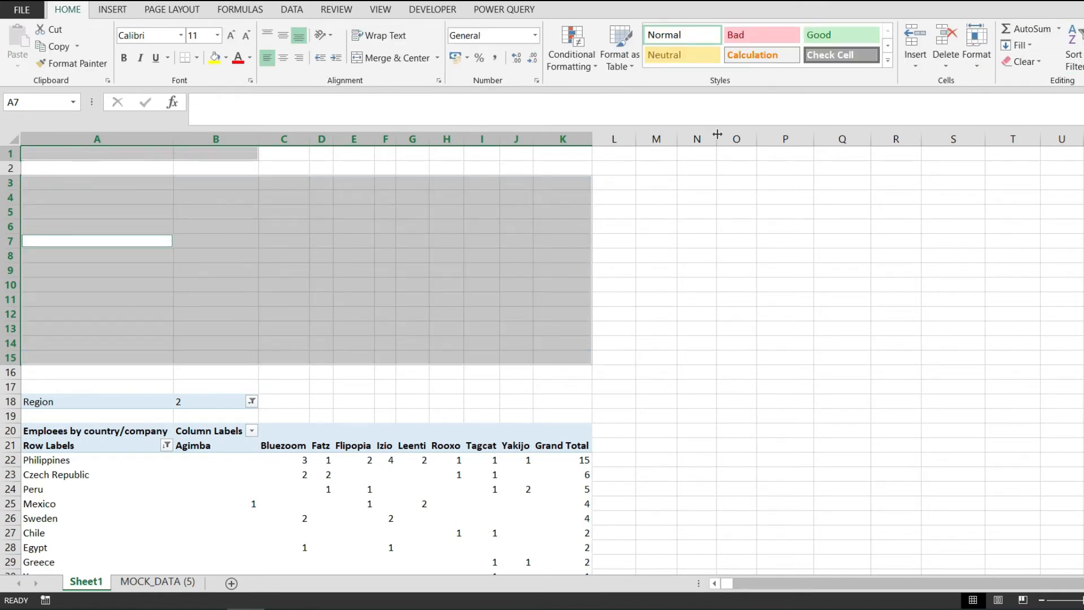
pyautogui.click(786, 301)
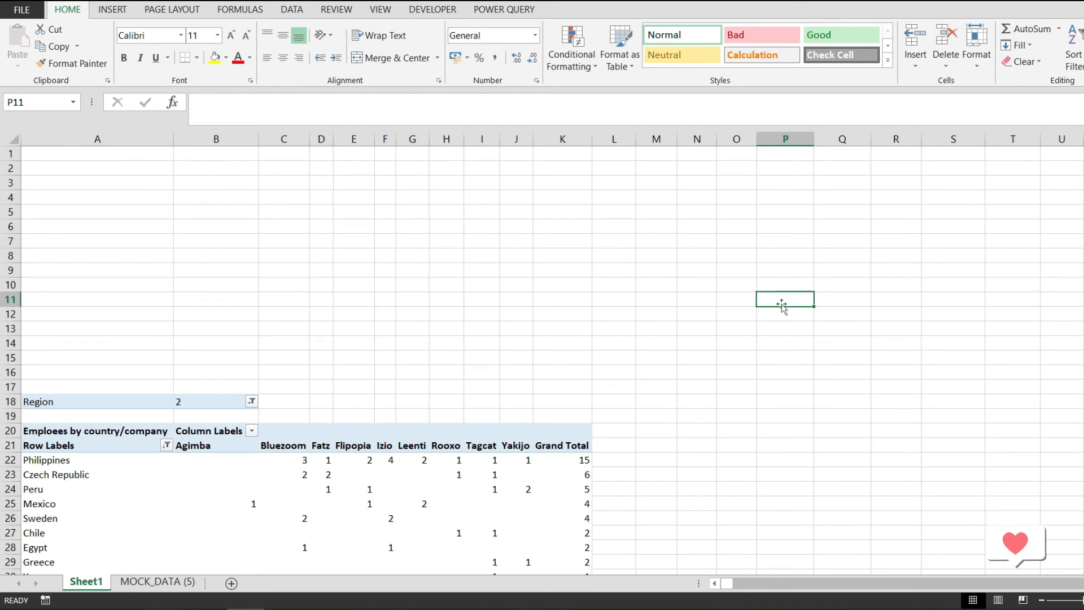